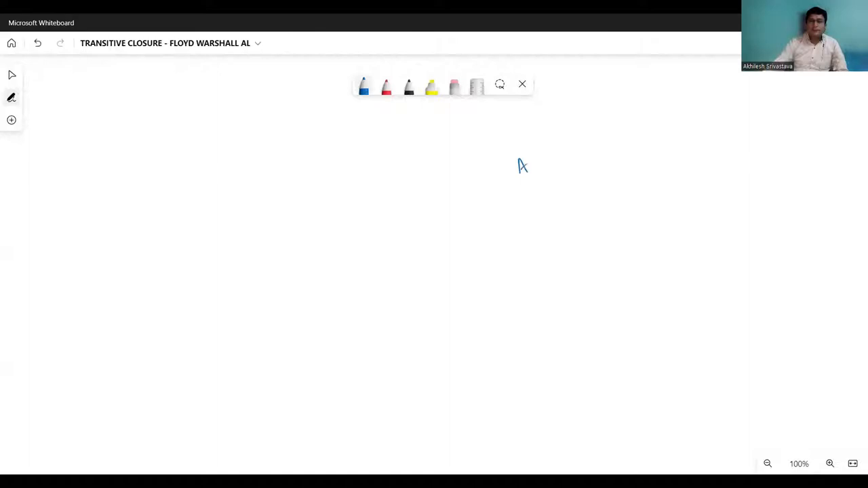
# Draw circled nodes A–D with arrows A→B, B→C, C→D, D→B, B→A, and tick B and C
pyautogui.moveTo(515, 173); pyautogui.dragTo(523, 166)
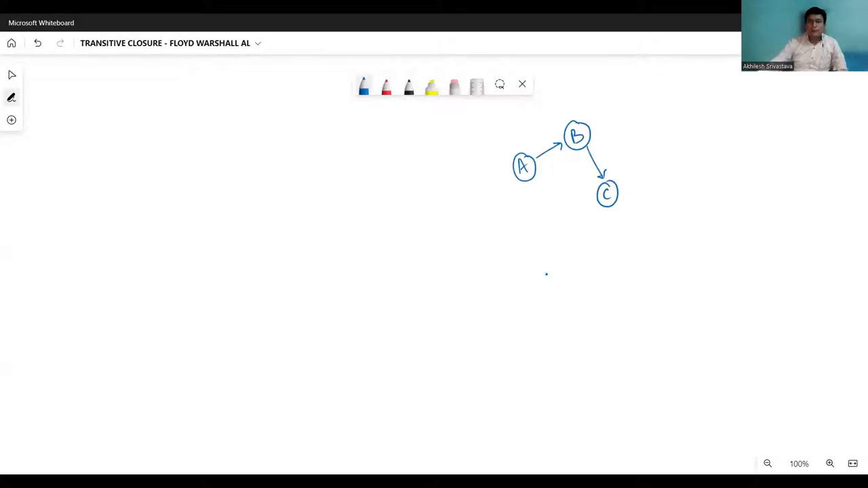
pyautogui.moveTo(549, 231); pyautogui.dragTo(560, 224)
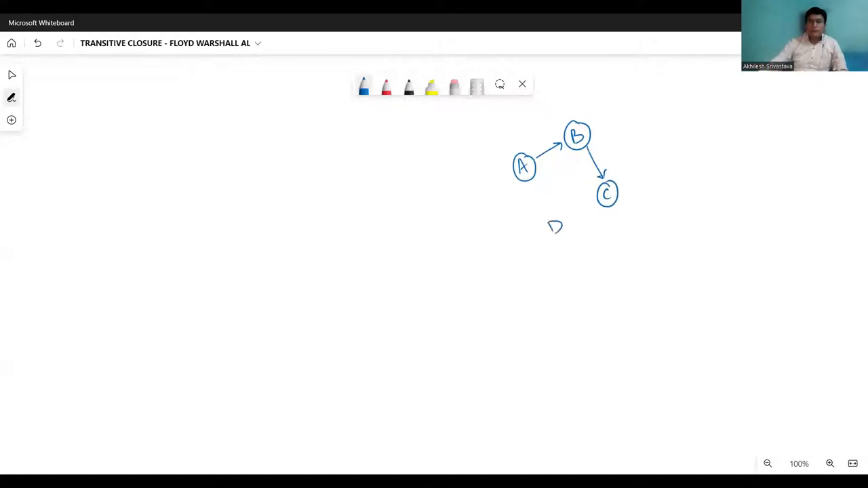
pyautogui.moveTo(547, 217); pyautogui.dragTo(563, 236)
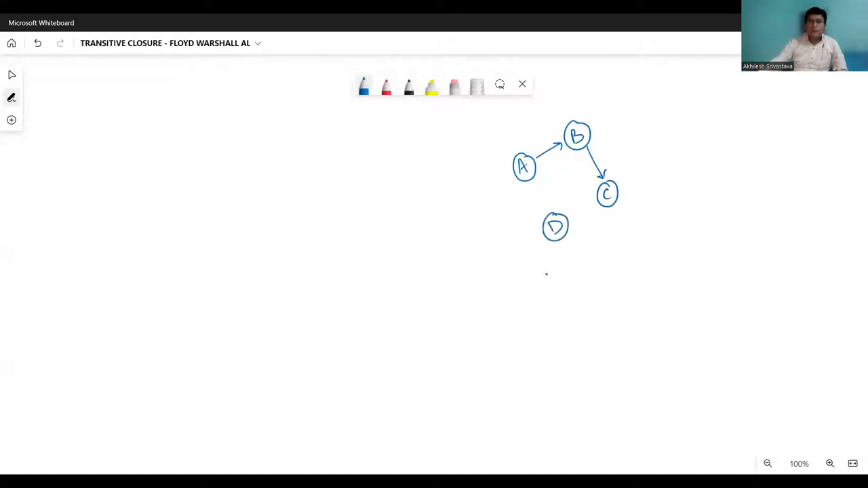
pyautogui.moveTo(595, 203); pyautogui.dragTo(570, 218)
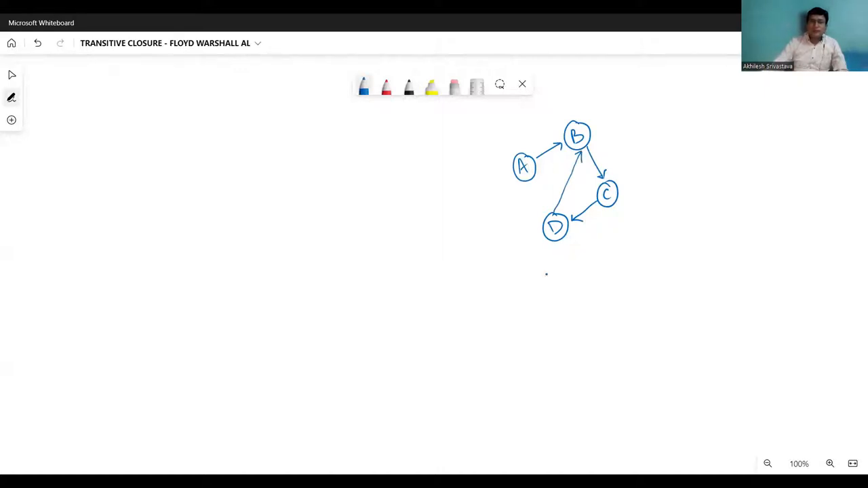
pyautogui.moveTo(522, 129); pyautogui.dragTo(569, 108)
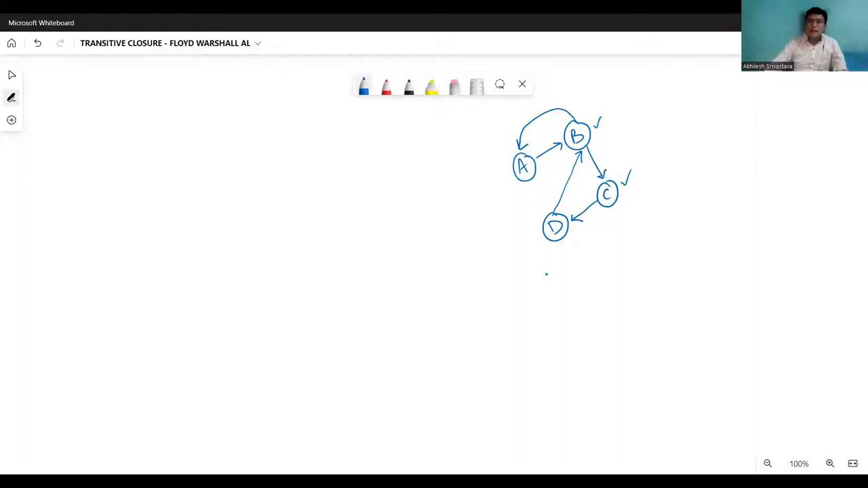
pyautogui.moveTo(230, 209)
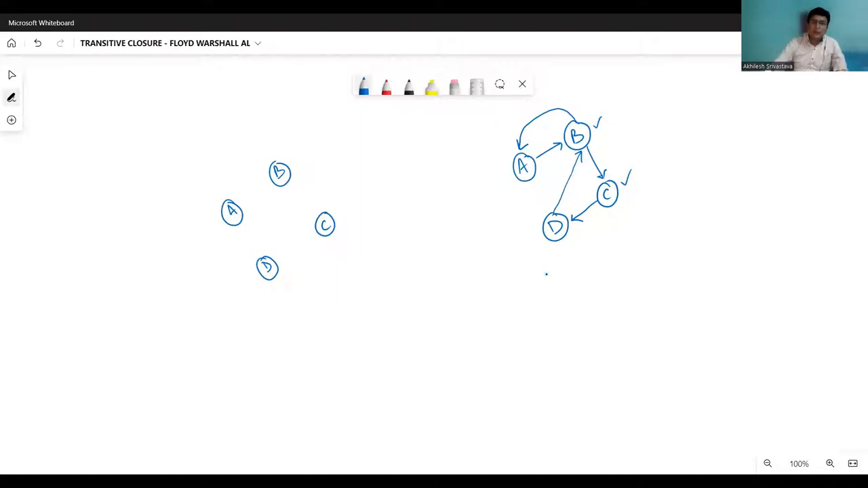
# Draw the left graph's arrows A→B, B→C, C→D, D→B, A→C, A→D and sketch matrix brackets
pyautogui.moveTo(240, 203); pyautogui.dragTo(265, 180)
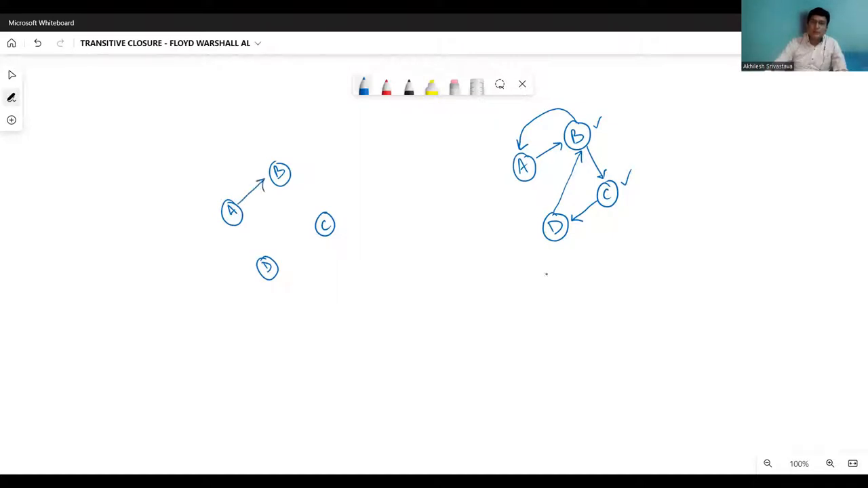
pyautogui.moveTo(288, 190); pyautogui.dragTo(315, 213)
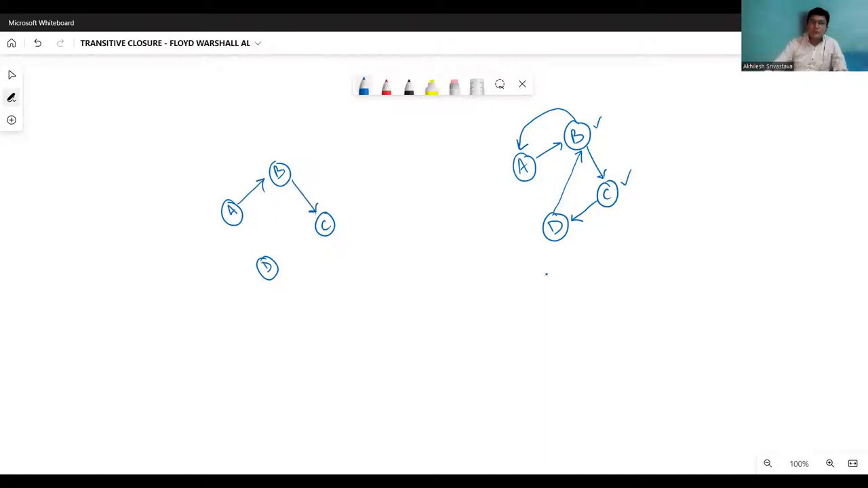
pyautogui.moveTo(319, 230); pyautogui.dragTo(288, 261)
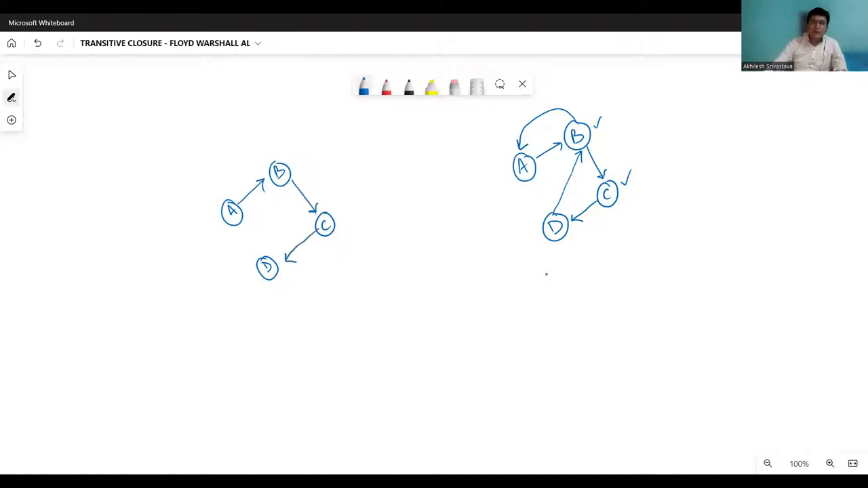
pyautogui.moveTo(268, 257); pyautogui.dragTo(274, 200)
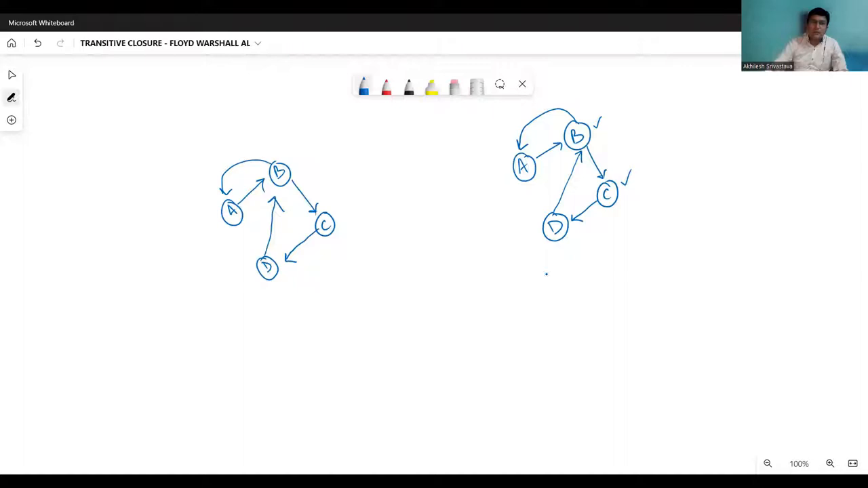
pyautogui.moveTo(244, 216); pyautogui.dragTo(319, 217)
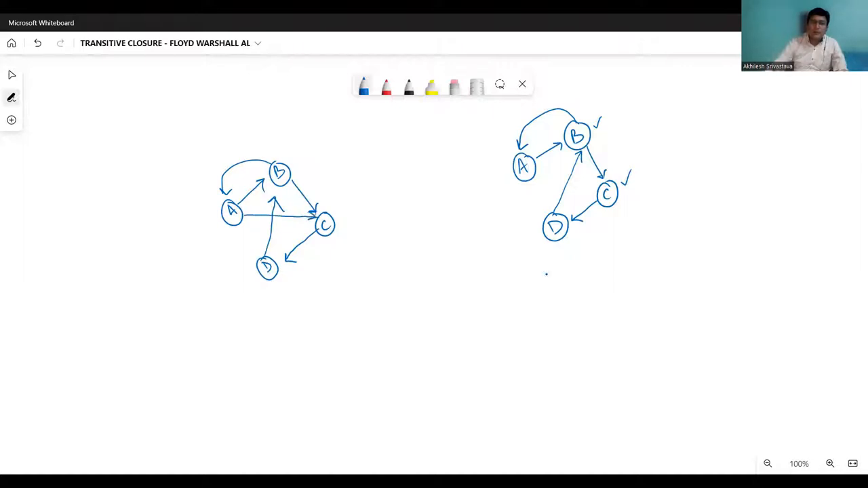
pyautogui.moveTo(240, 217); pyautogui.dragTo(264, 265)
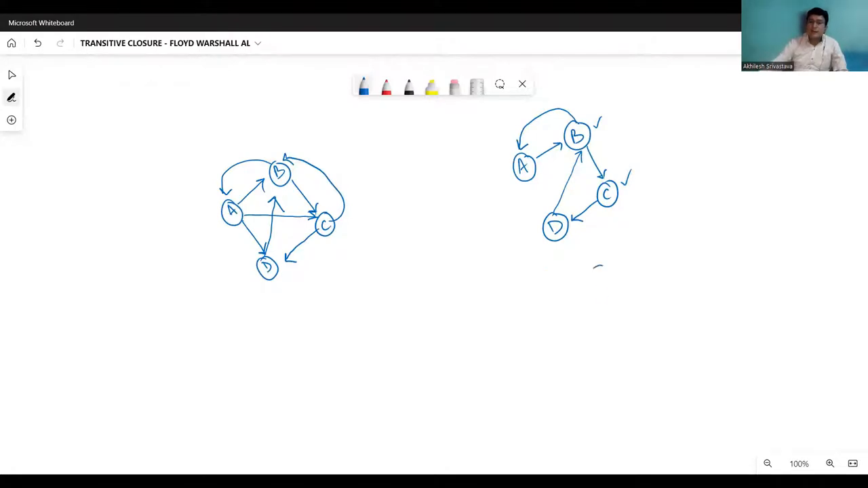
pyautogui.moveTo(597, 264); pyautogui.dragTo(633, 328)
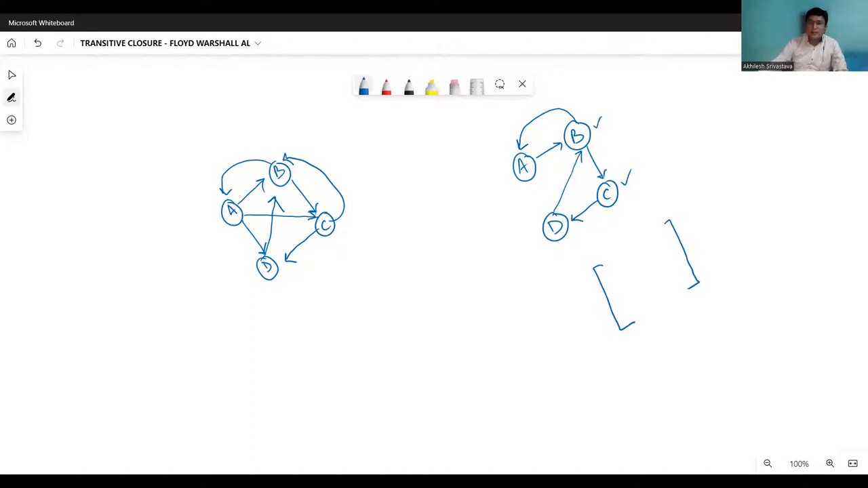
# Label the matrix rows and columns A–D, fill red 0/1 entries, and write 'Adj ='
pyautogui.write('ABC')
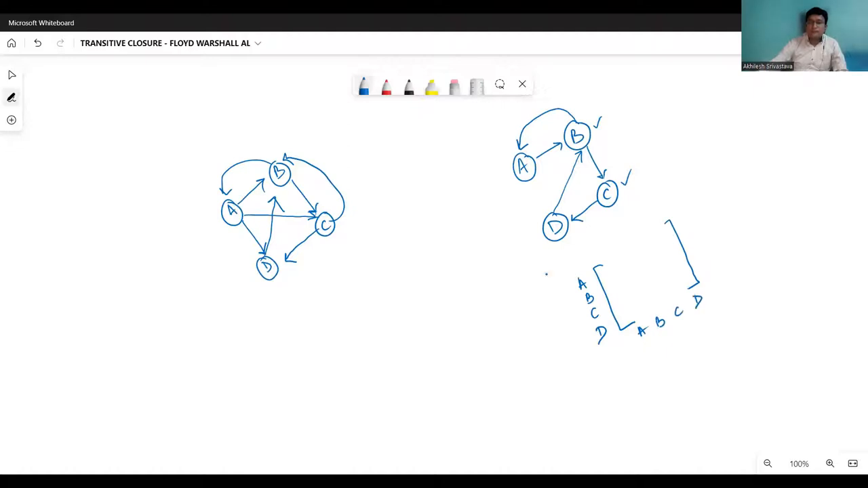
pyautogui.click(386, 86)
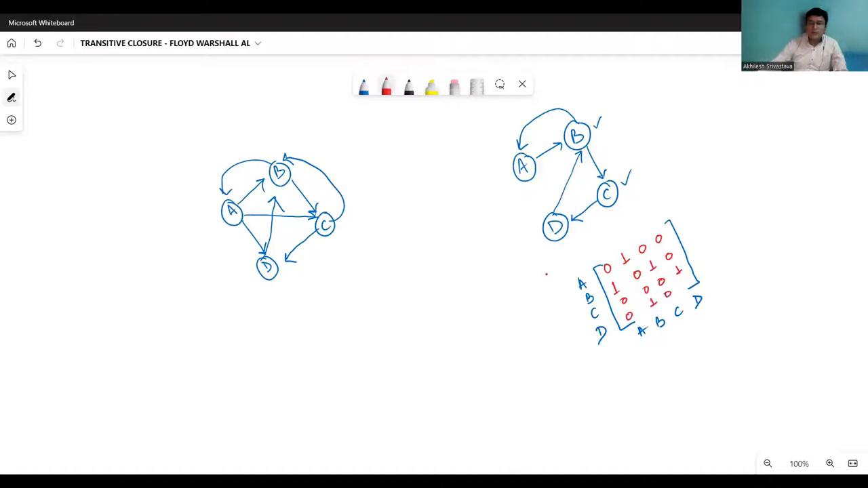
pyautogui.moveTo(543, 322); pyautogui.dragTo(552, 336)
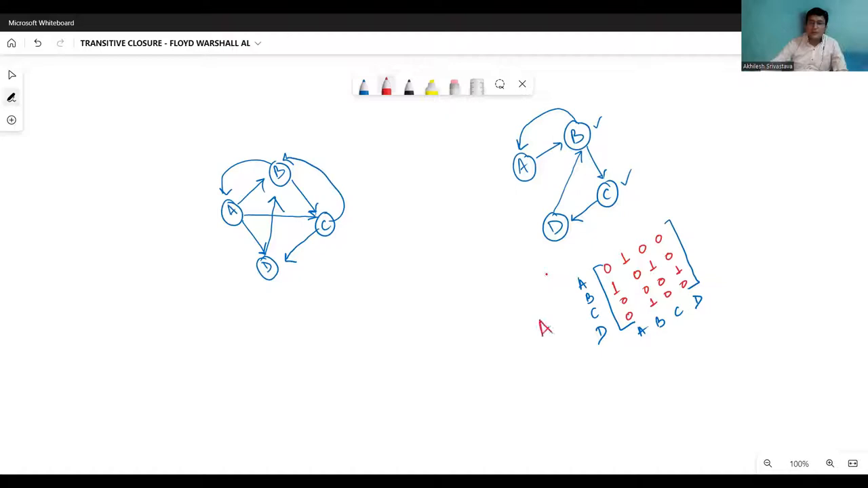
pyautogui.moveTo(549, 329); pyautogui.dragTo(563, 332)
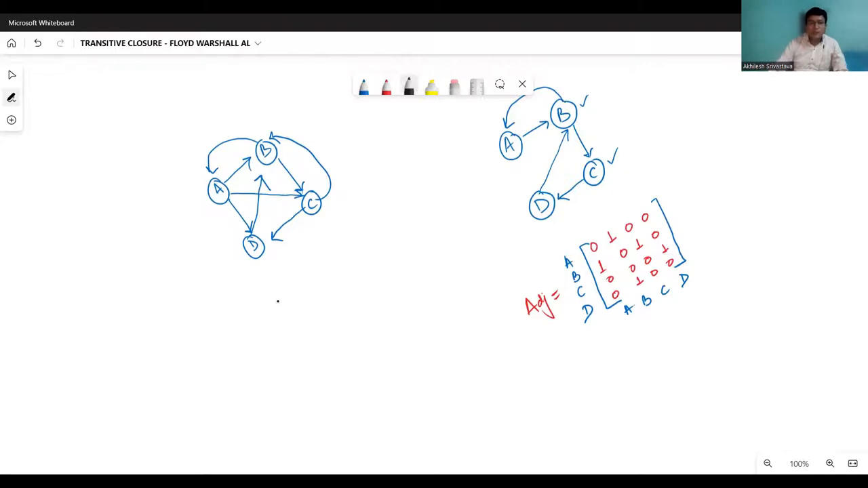
# Write nested FOR k, i, j loops from 0 to N-1 with the OR/AND update formula
pyautogui.write('Fo')
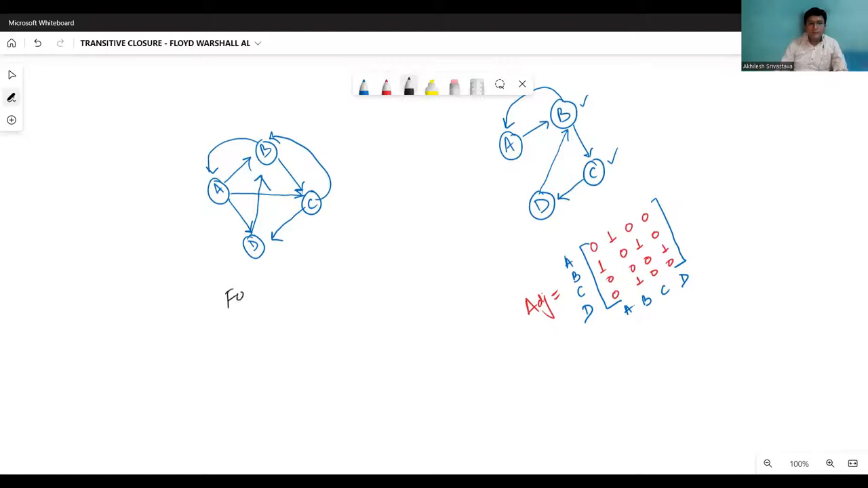
pyautogui.write('OR K.')
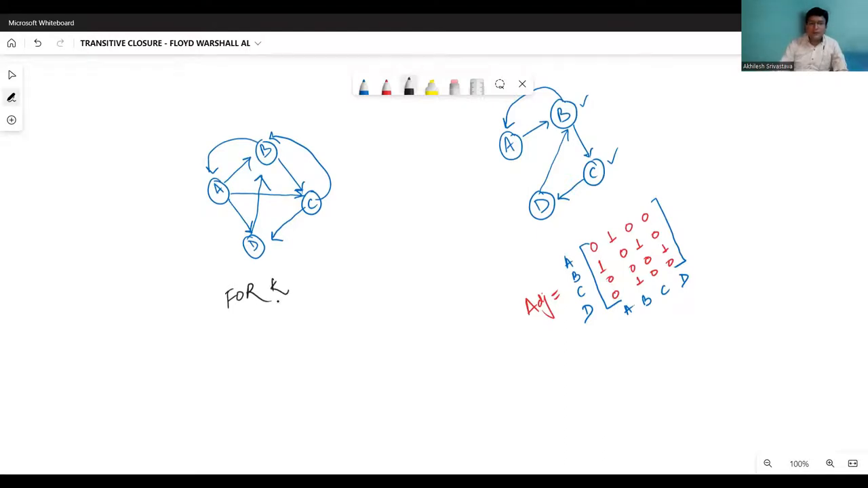
pyautogui.click(496, 154)
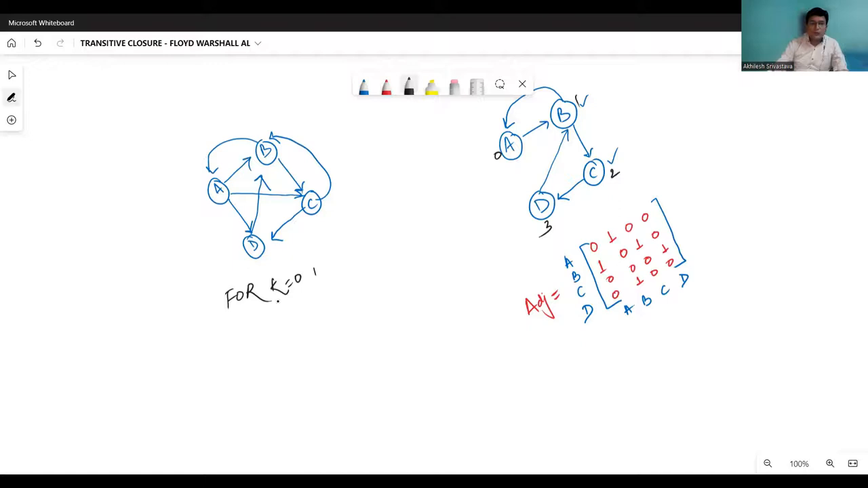
pyautogui.moveTo(312, 271); pyautogui.dragTo(369, 244)
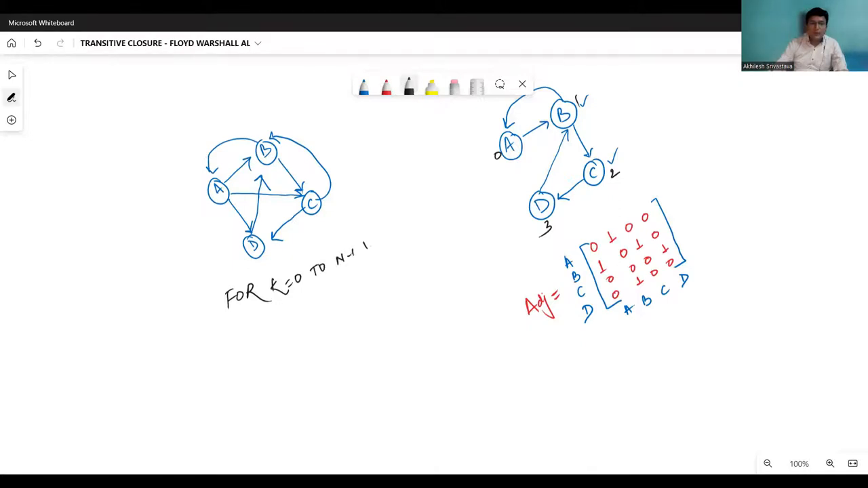
pyautogui.write('DO')
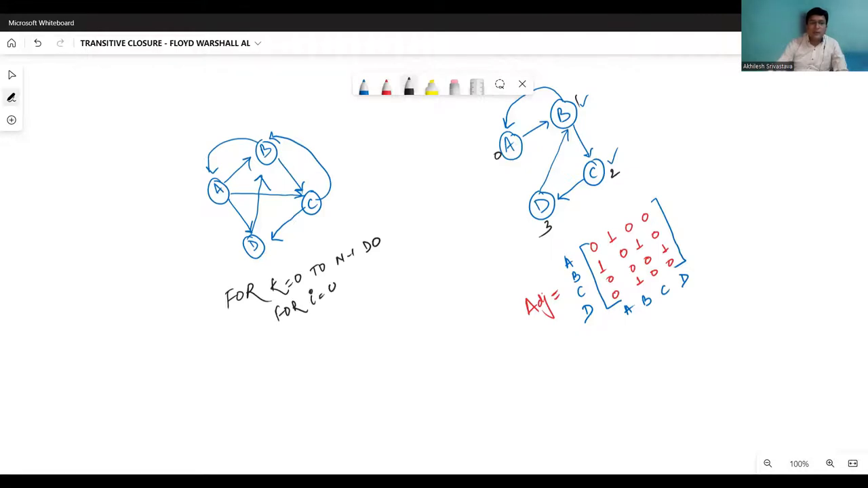
pyautogui.moveTo(325, 285); pyautogui.dragTo(383, 264)
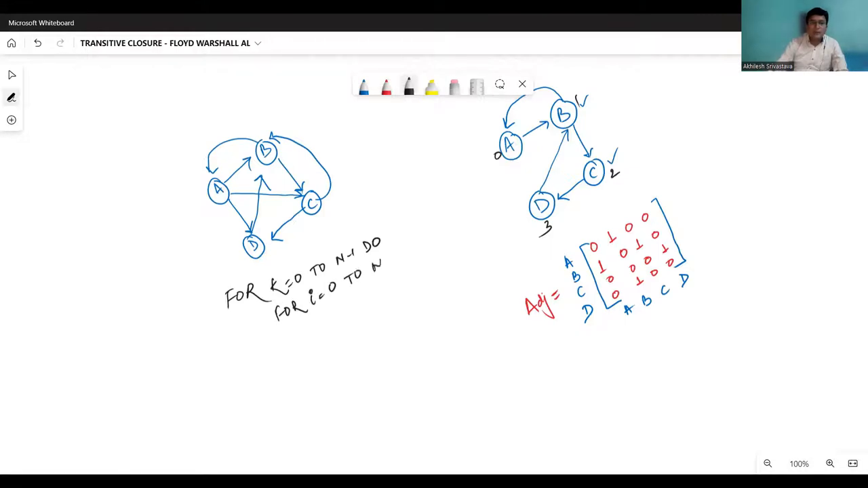
pyautogui.write('N-1 DO')
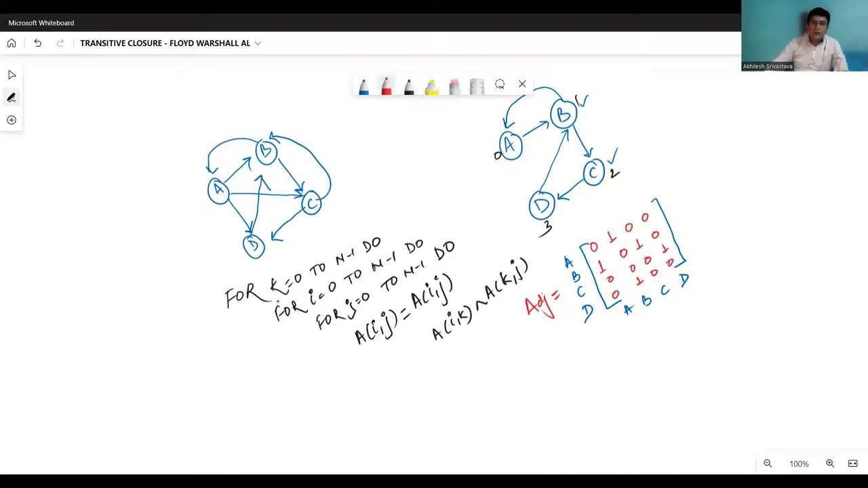
# Mark A(i,j) and A(i,k)∧A(k,j) in the update formula with red circles and boxes
pyautogui.moveTo(420, 318); pyautogui.dragTo(461, 271)
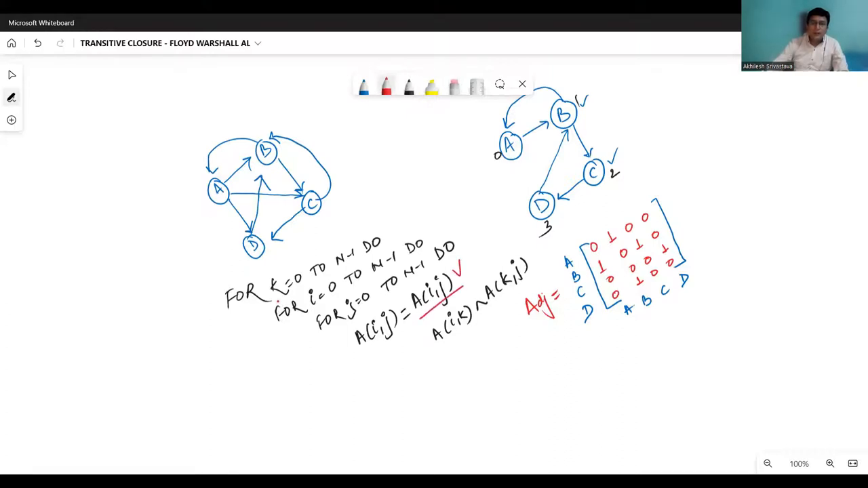
pyautogui.moveTo(440, 346); pyautogui.dragTo(506, 302)
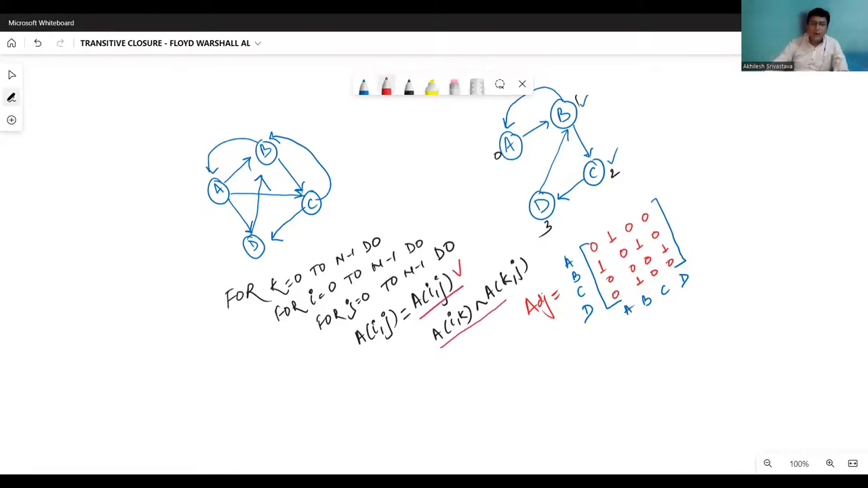
pyautogui.moveTo(441, 345); pyautogui.dragTo(522, 254)
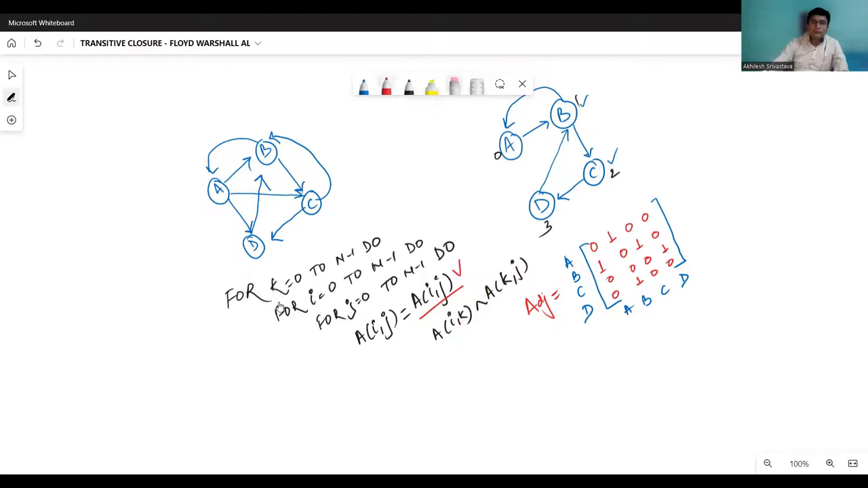
pyautogui.moveTo(444, 349); pyautogui.dragTo(549, 274)
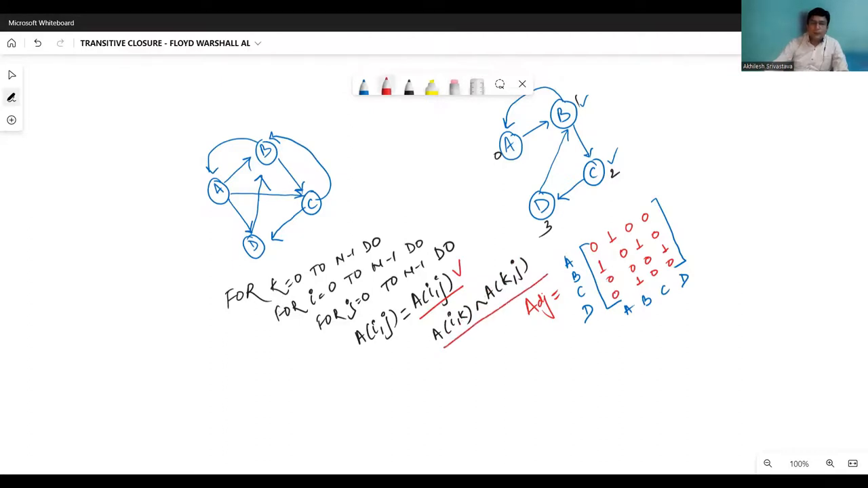
# Write red 'OR' and 'AND' notes beside the logic symbols and encircle the algorithm
pyautogui.moveTo(106, 193); pyautogui.dragTo(115, 241)
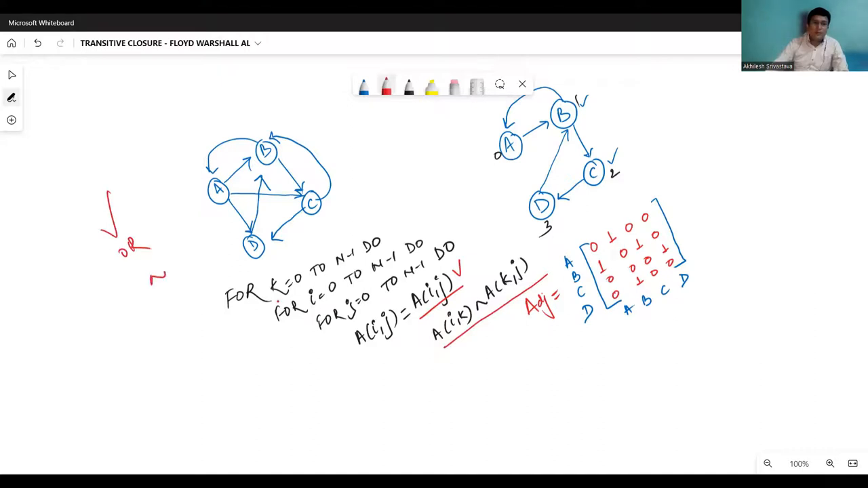
pyautogui.moveTo(163, 285); pyautogui.dragTo(190, 302)
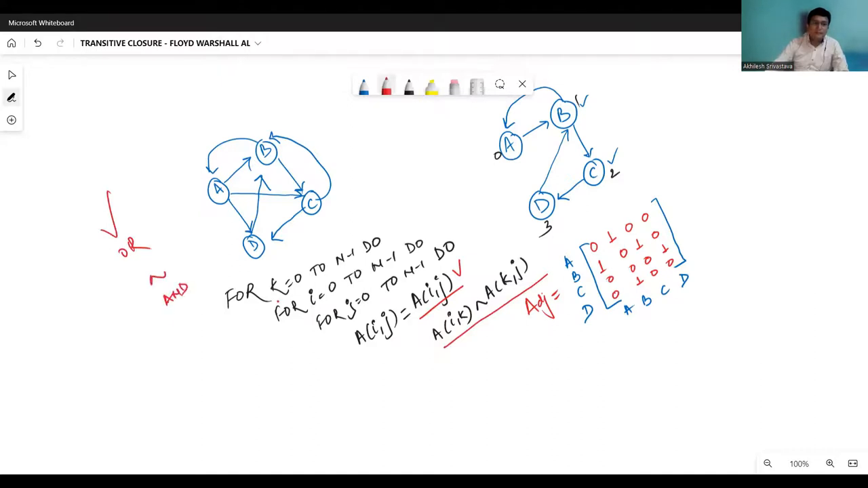
pyautogui.moveTo(156, 285); pyautogui.dragTo(197, 319)
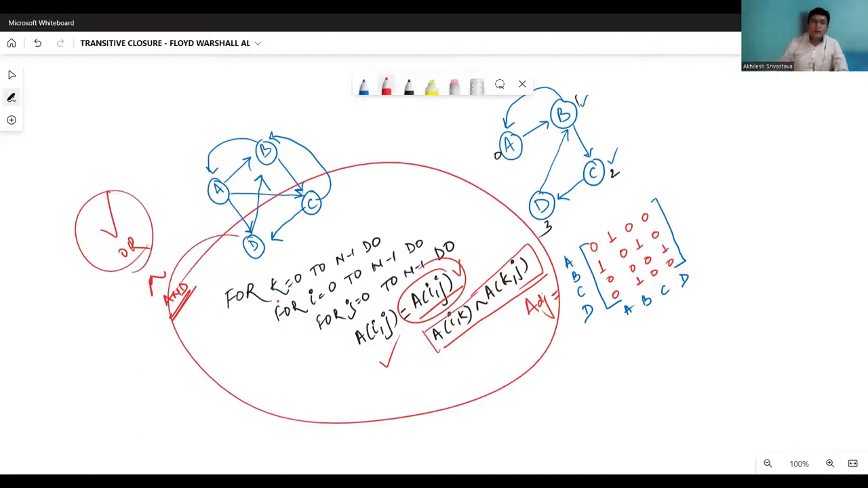
# Switch to the Code::Blocks window showing warshall.cpp
pyautogui.click(256, 294)
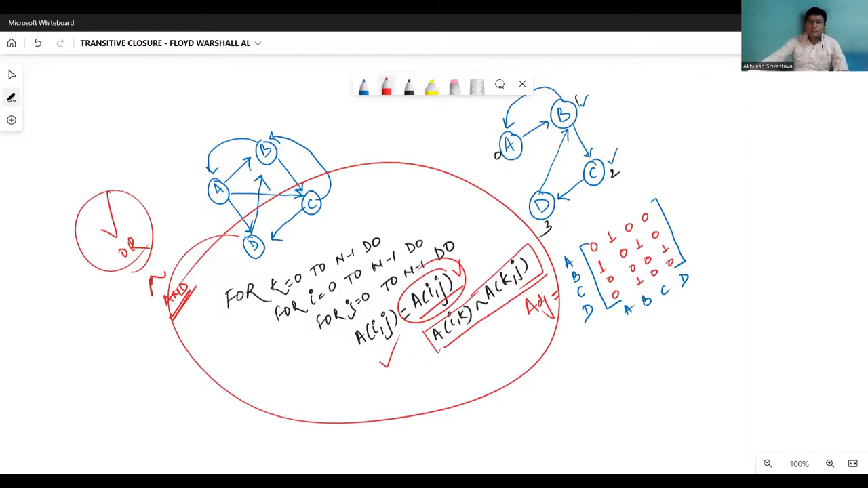
pyautogui.moveTo(440, 75)
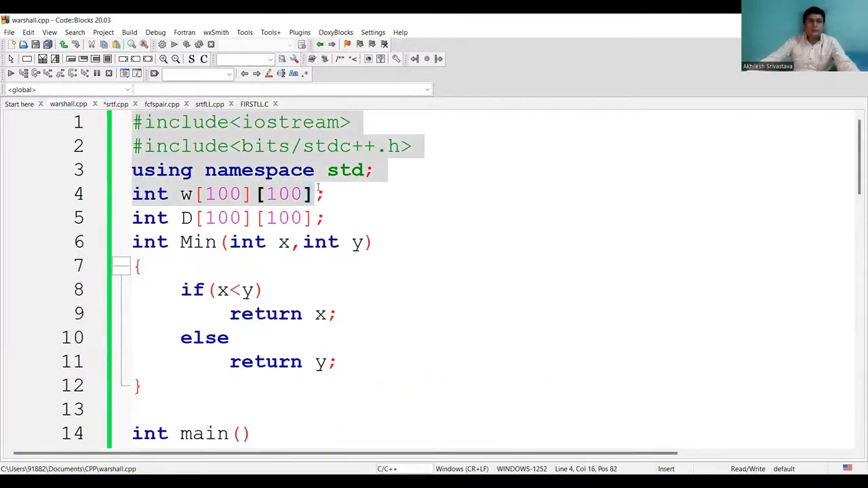
# Copy all of warshall.cpp into a new empty file and start Save file as
pyautogui.scroll(-3)
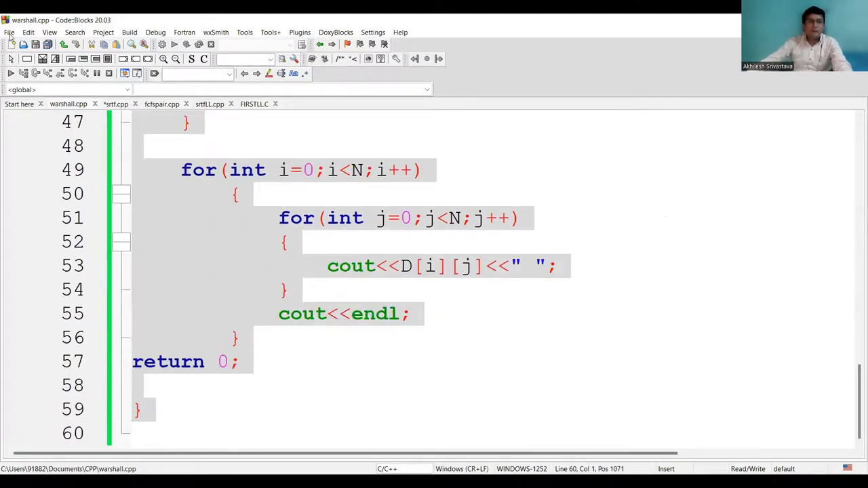
pyautogui.click(12, 44)
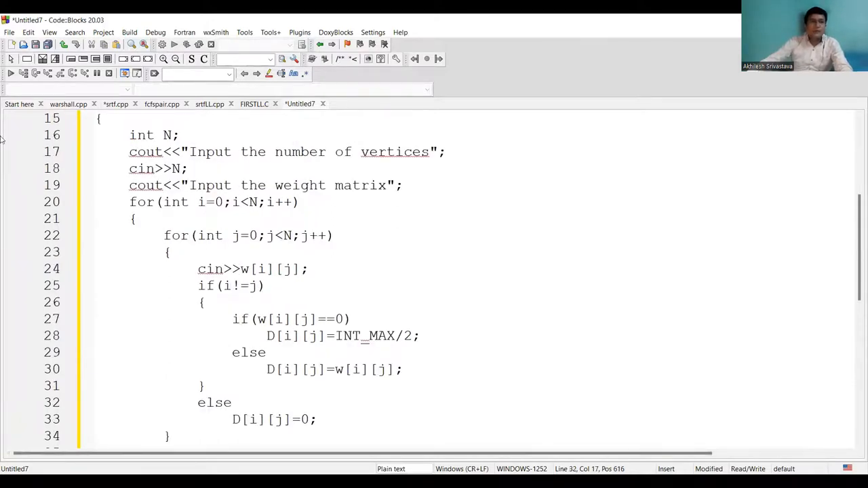
pyautogui.click(10, 32)
pyautogui.write('fs')
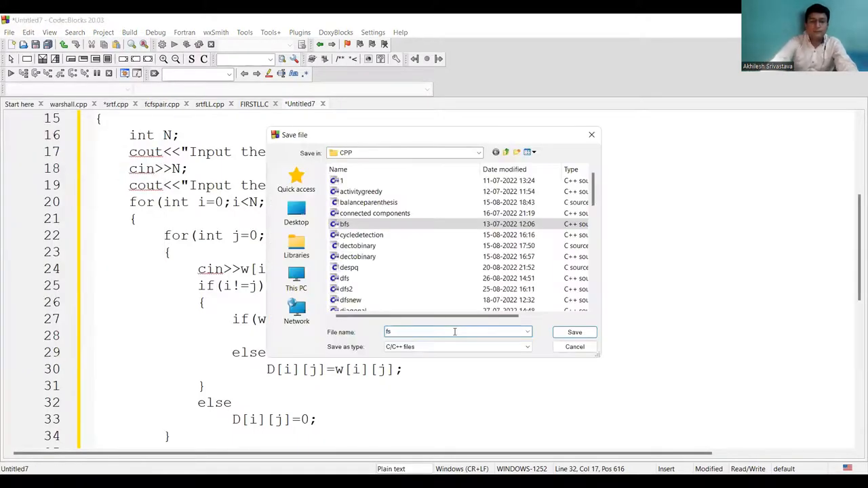
# Save the new file as TC.CPP in the CPP folder
pyautogui.write('TA')
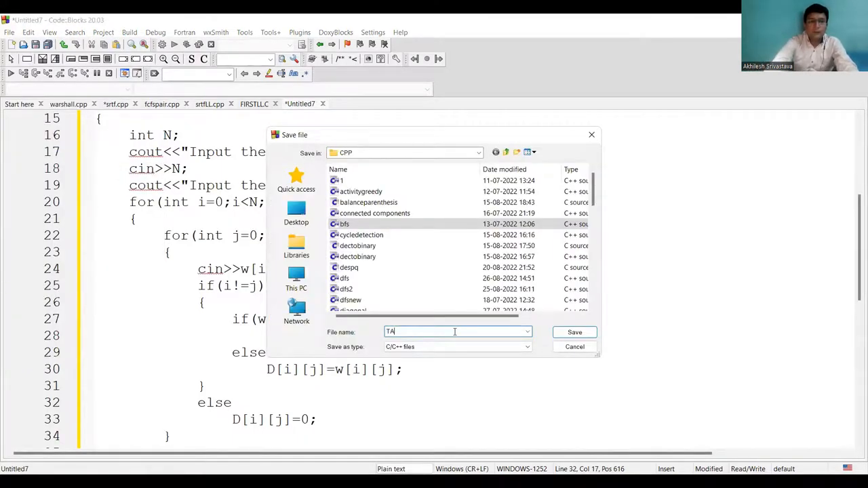
pyautogui.write('C.CPP')
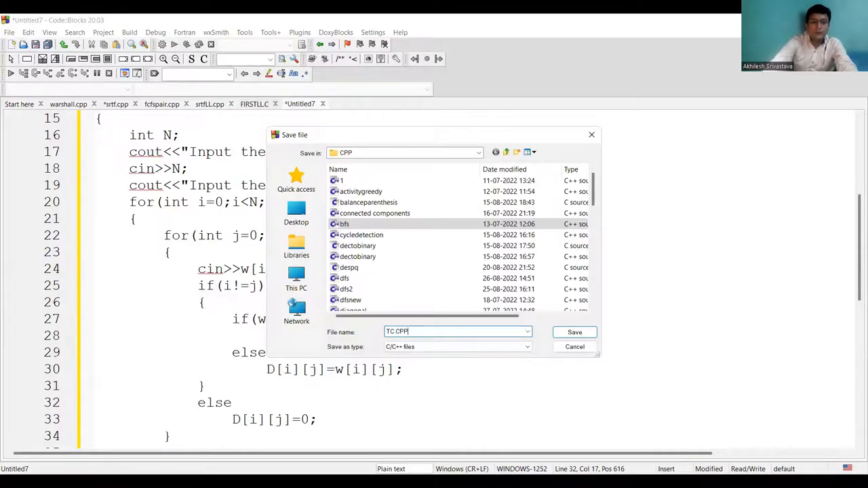
pyautogui.click(574, 331)
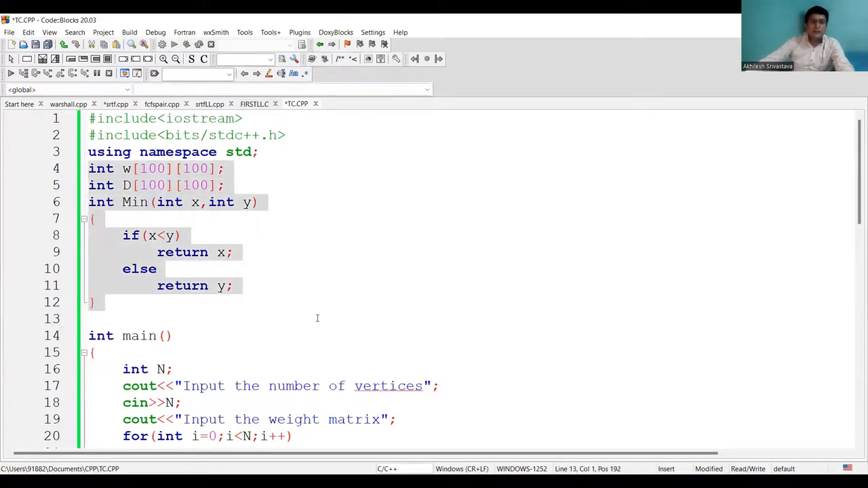
# Delete the w and D arrays, Min function and D setup, read into A, and drop 'weight'
pyautogui.press('Delete')
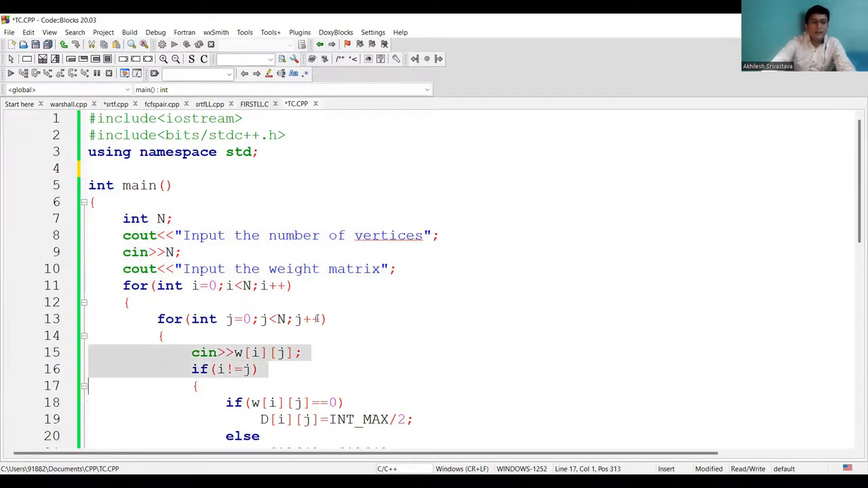
pyautogui.scroll(-3)
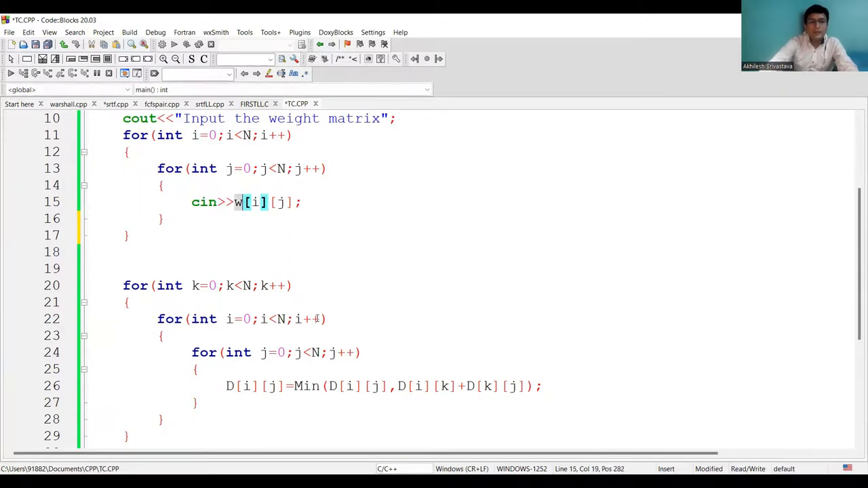
pyautogui.write('A')
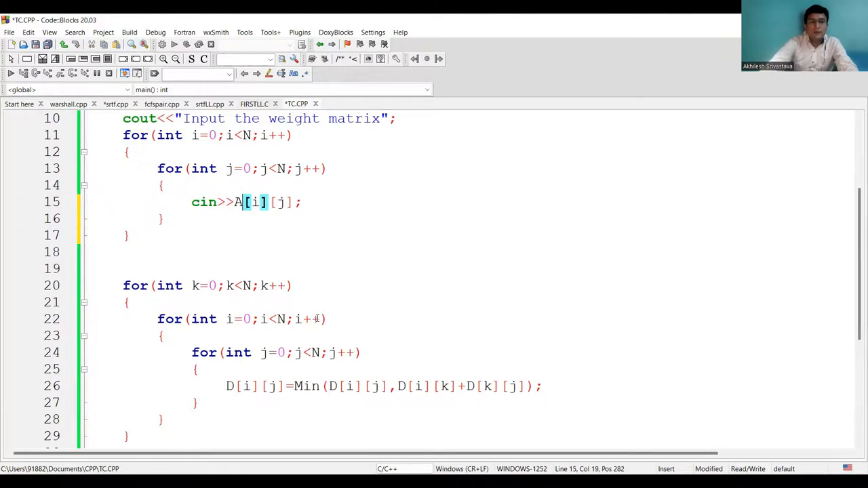
pyautogui.press('ctrl+s')
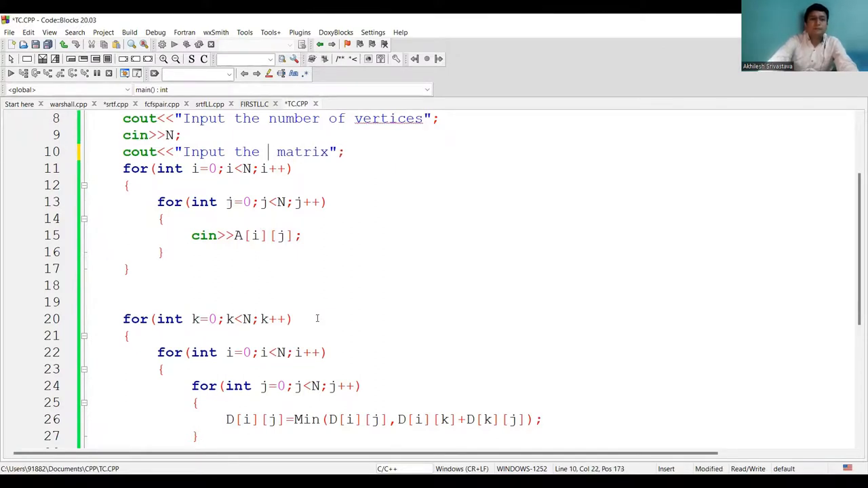
# Make the prompt ask for the Adjacency matrix and start rewriting the update line with A
pyautogui.write('Adjac')
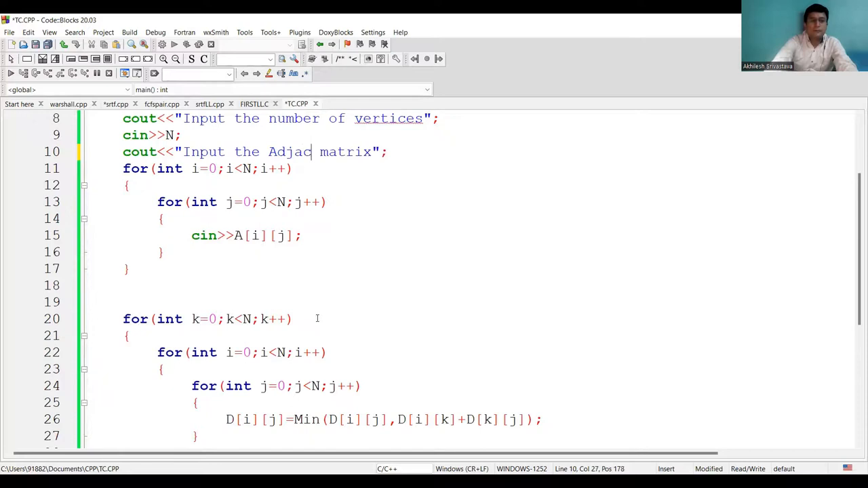
pyautogui.write('anc')
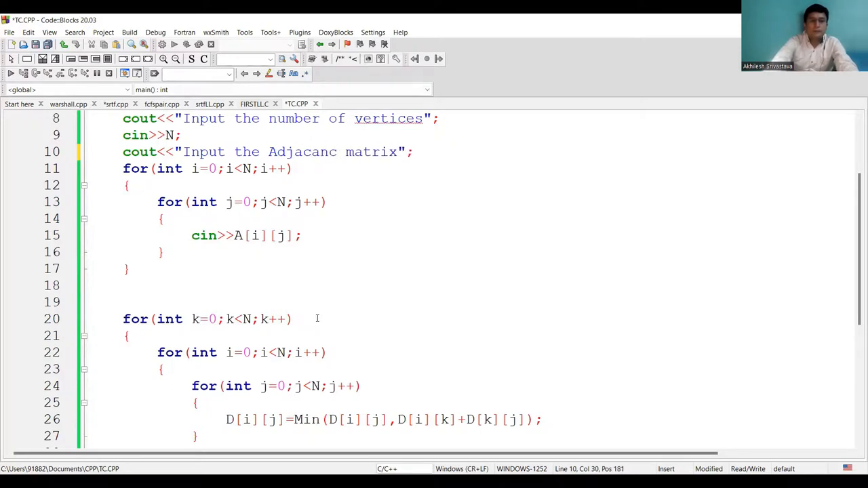
pyautogui.write('y')
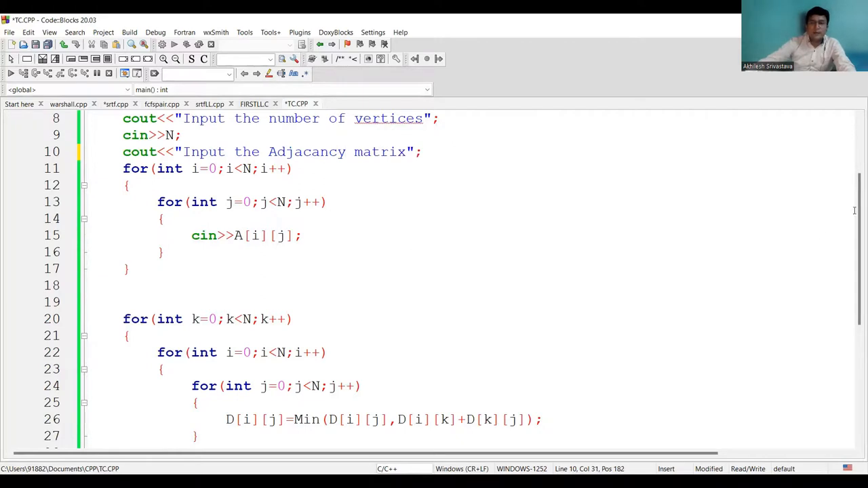
pyautogui.scroll(-3)
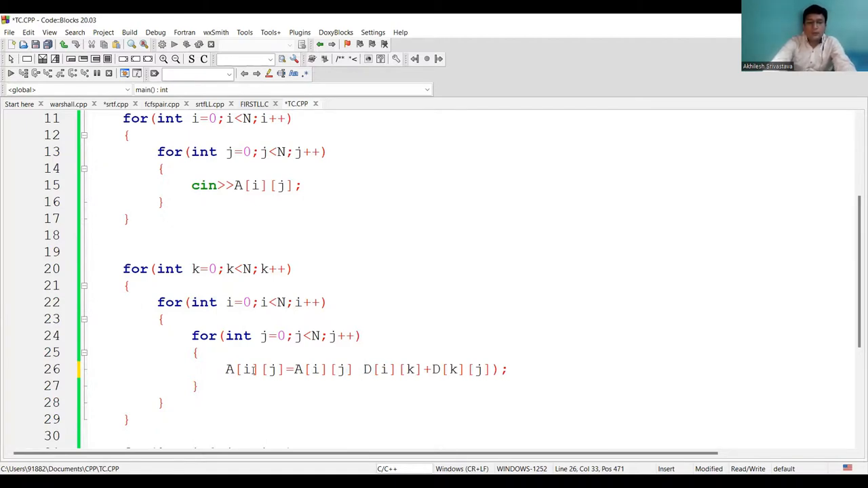
# Change line 26 to A[i][j]=A[i][j] || (A[i][k] && A[k][j]);
pyautogui.write('|| A')
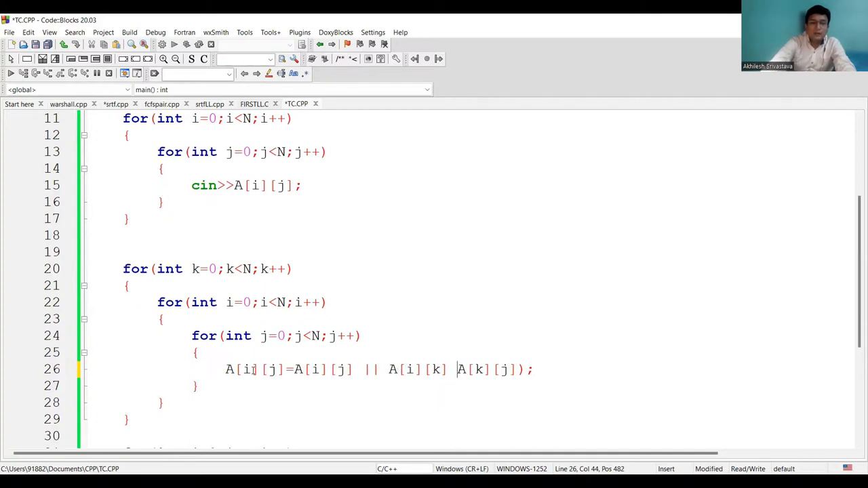
pyautogui.write('&&')
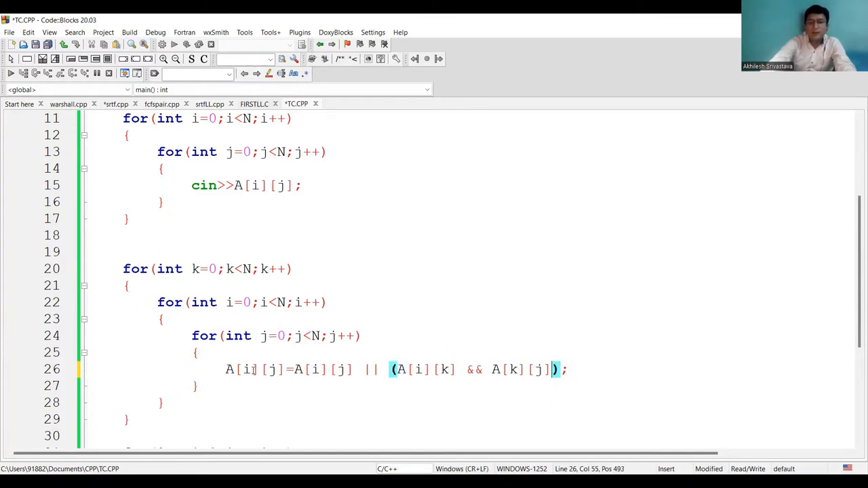
pyautogui.press('Right')
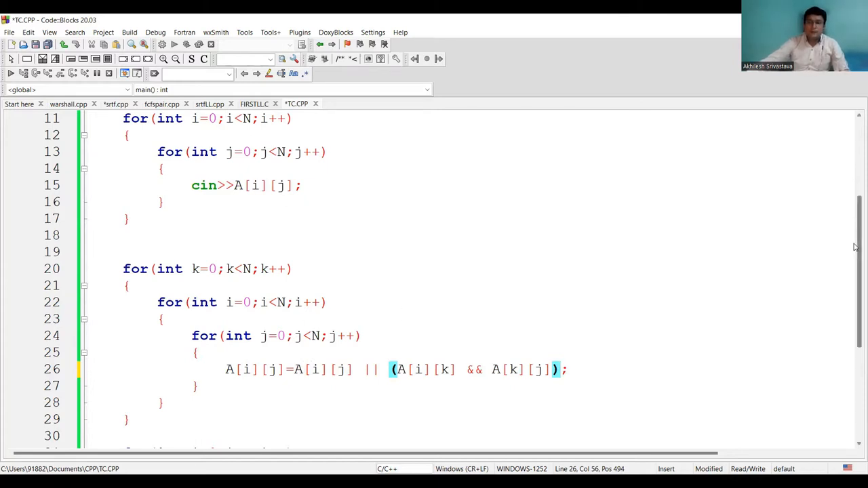
pyautogui.scroll(-3)
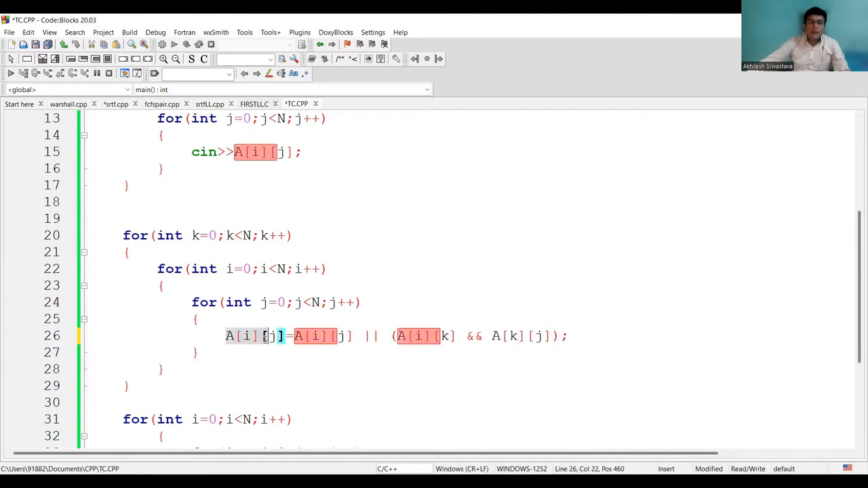
# Replace D with A in the output loop's cout line
pyautogui.scroll(-3)
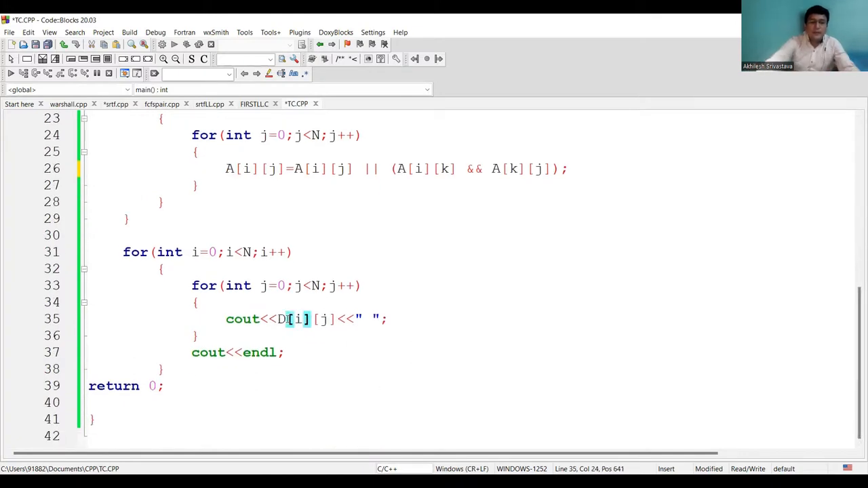
pyautogui.write('A')
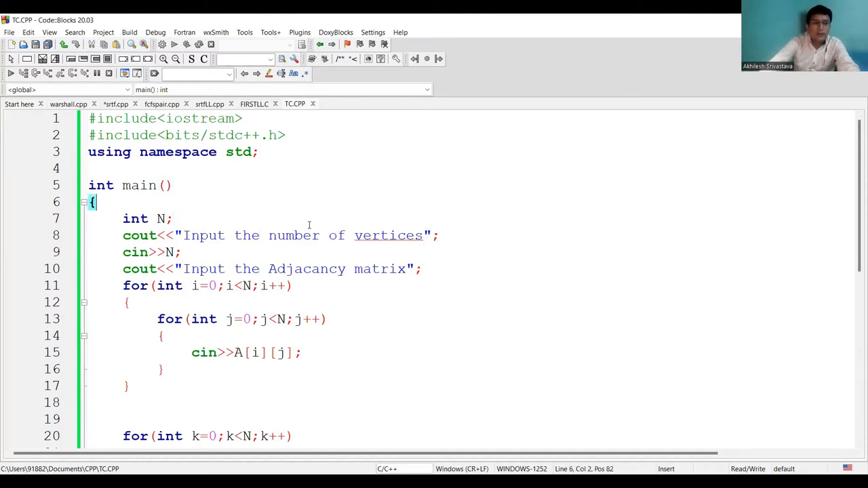
# Type the partial declaration int A[N][] below int N;
pyautogui.write('int A')
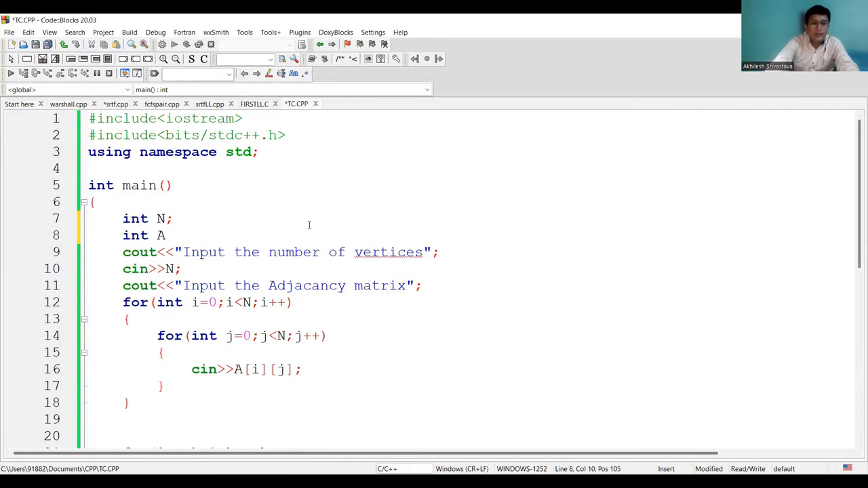
pyautogui.write('[N]')
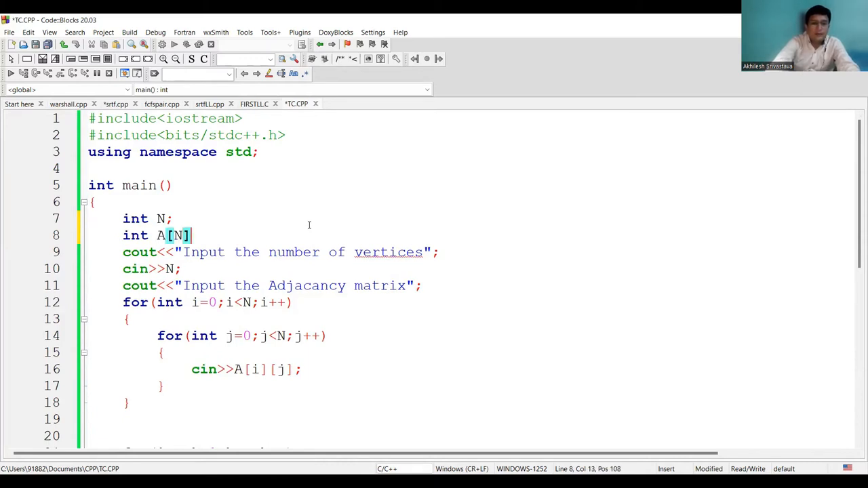
pyautogui.write('[]')
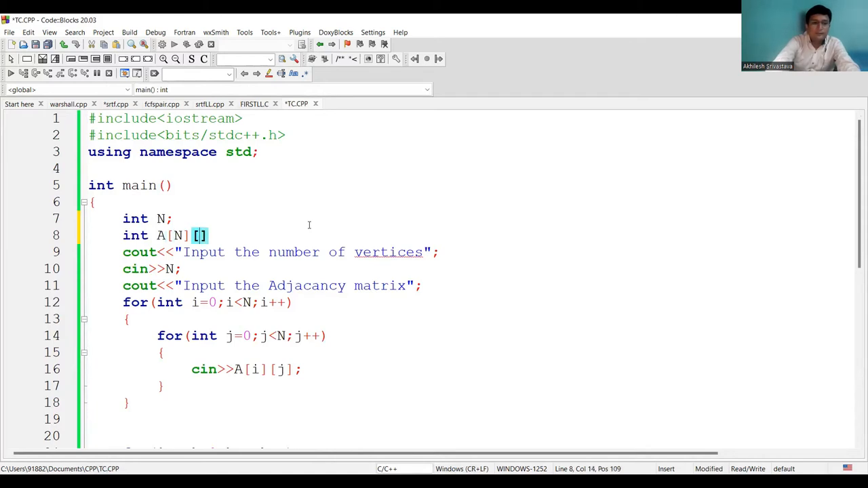